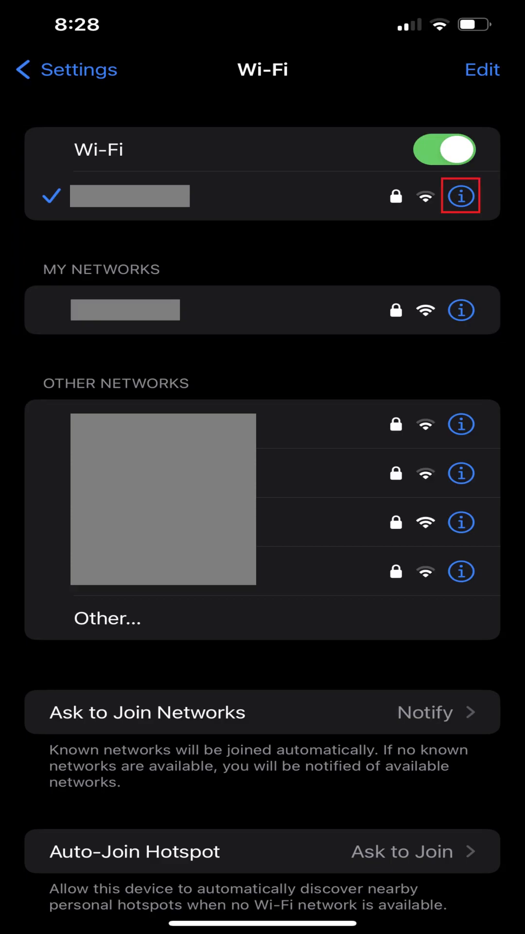
Step: Open the connected Wi-Fi network's details page showing Auto-Join, privacy and IP settings
click(461, 196)
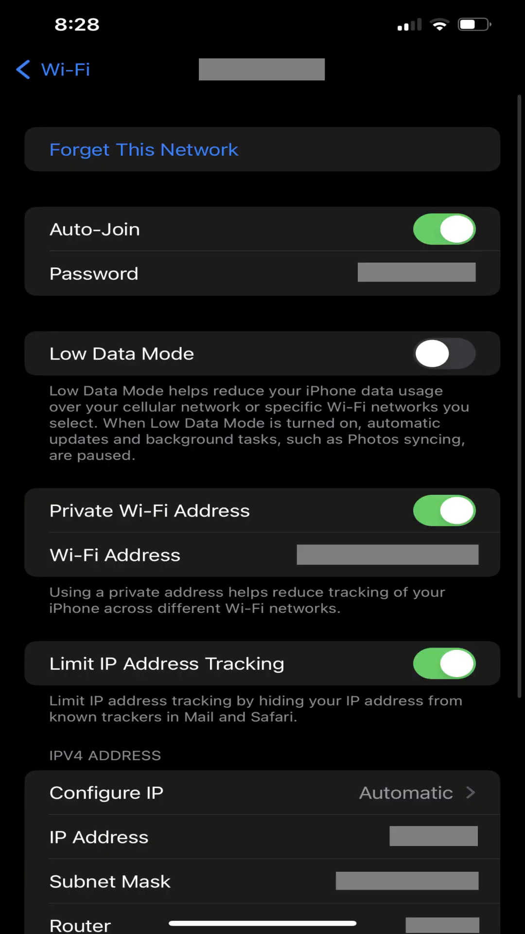